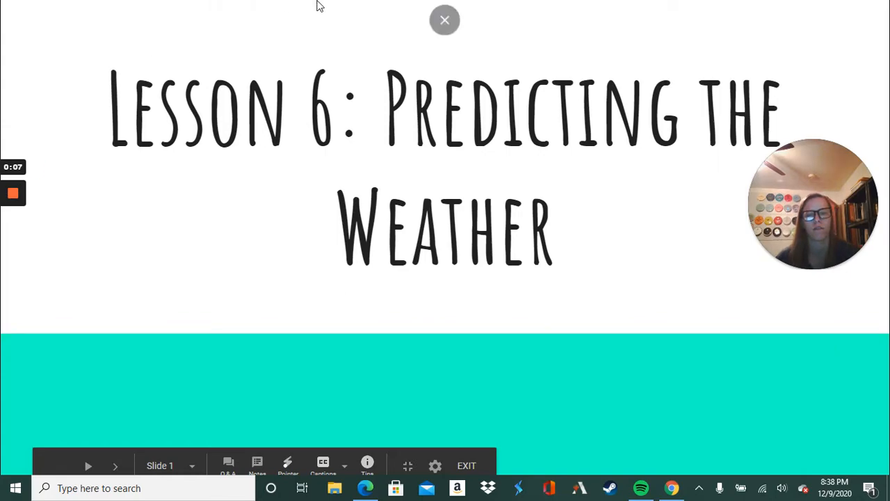
mouse_move(671, 487)
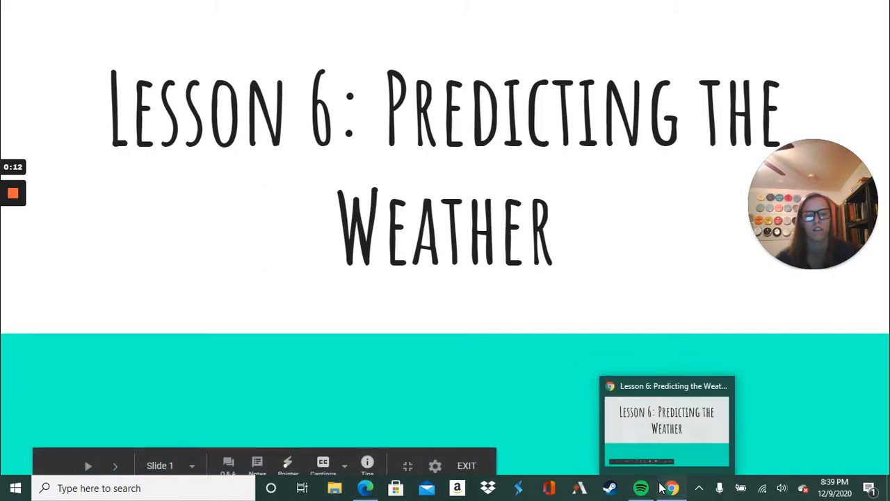
- Advance to slide 2, My Planet Diary: Careers on Meteorologist Mish Michaels
left_click(114, 466)
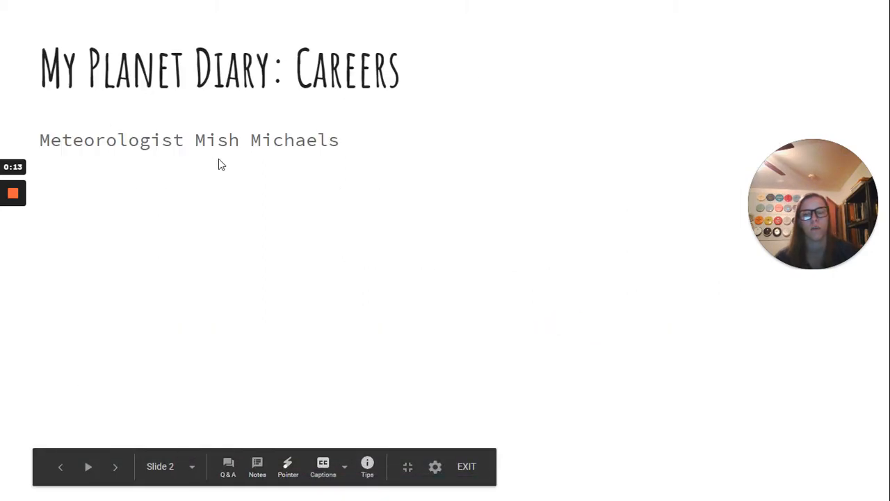
mouse_move(459, 120)
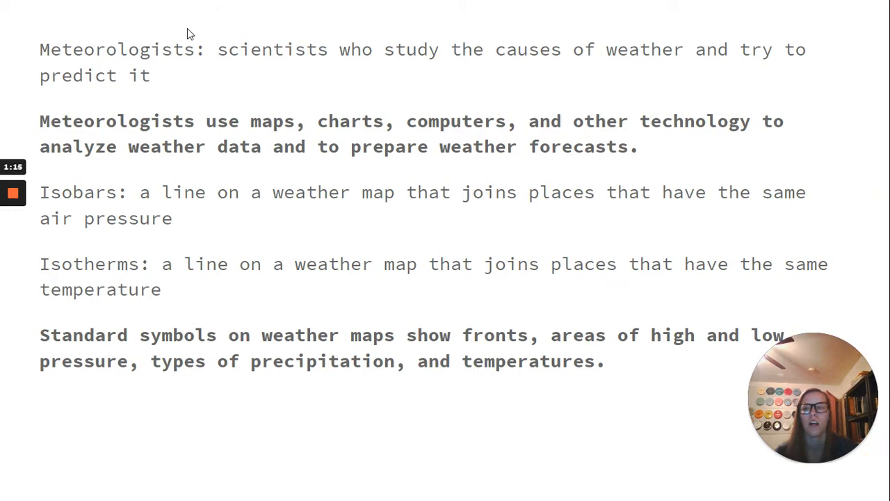
mouse_move(429, 89)
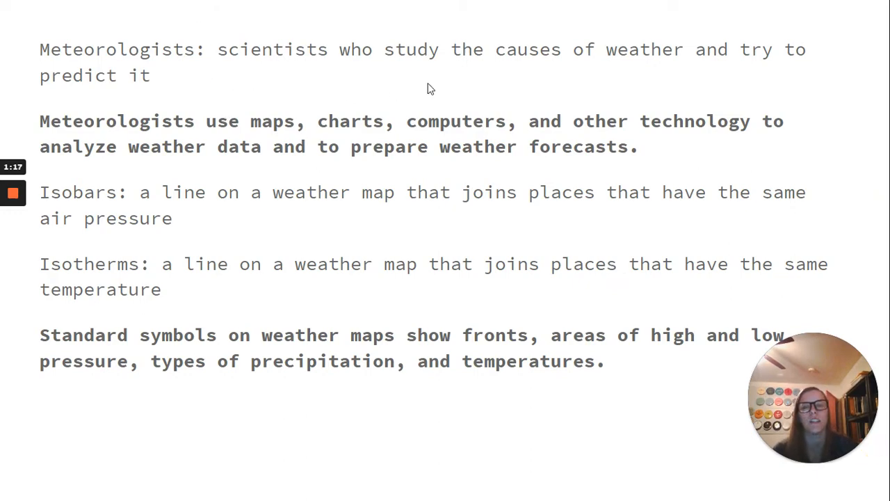
mouse_move(776, 75)
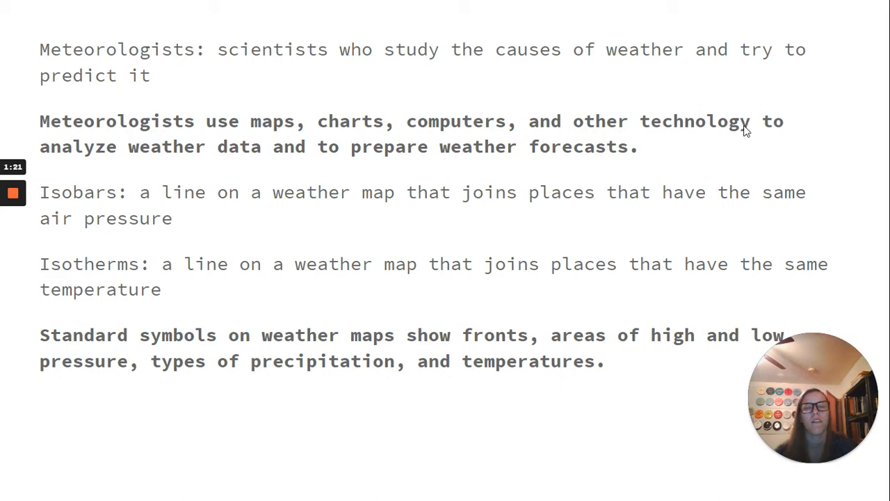
mouse_move(734, 142)
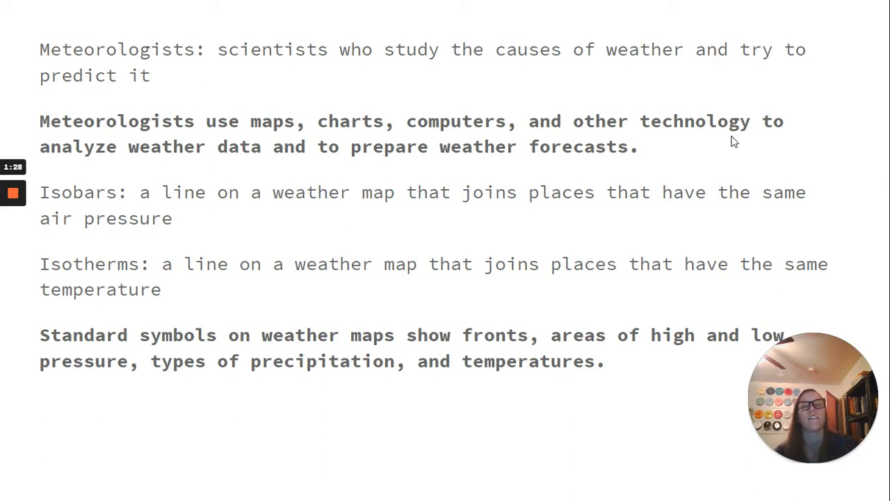
mouse_move(309, 201)
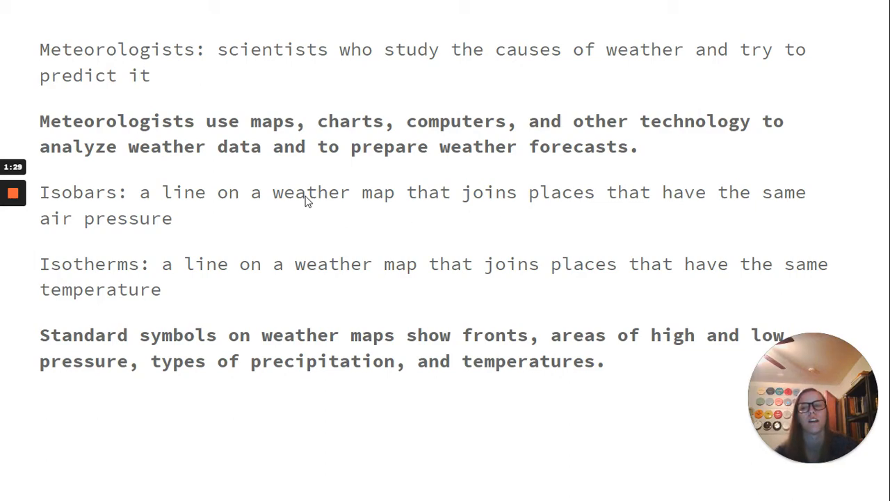
mouse_move(310, 221)
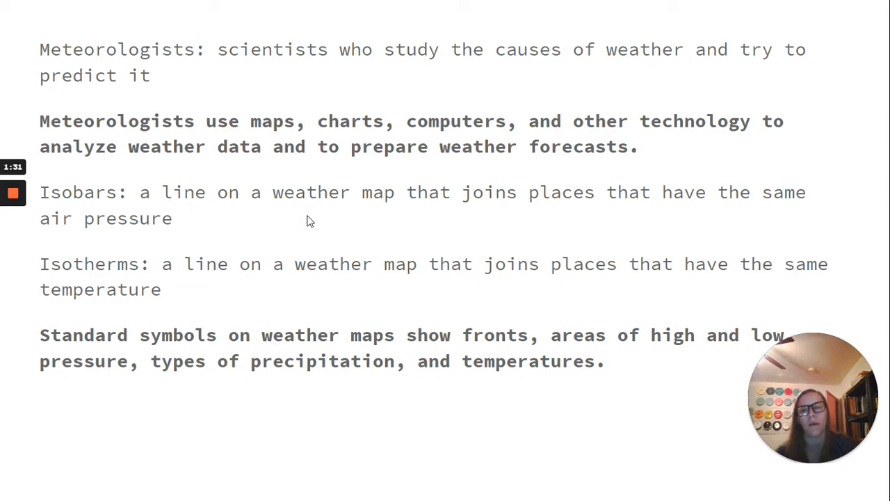
mouse_move(289, 243)
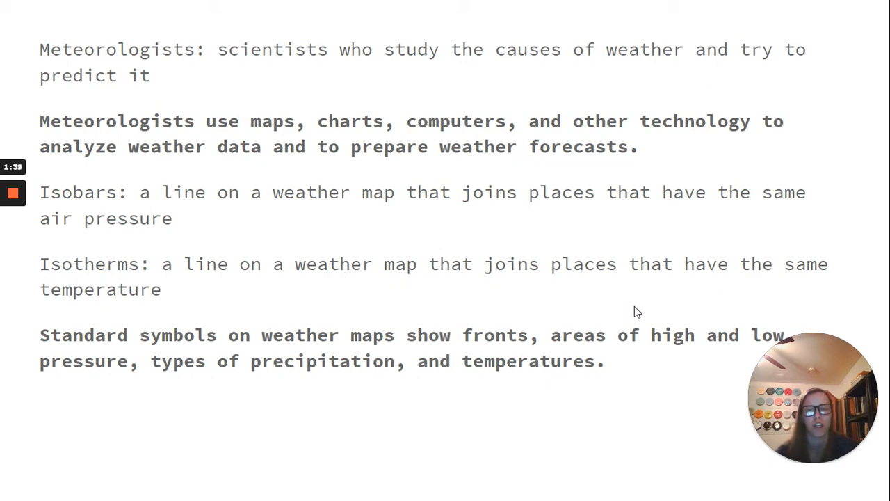
mouse_move(448, 370)
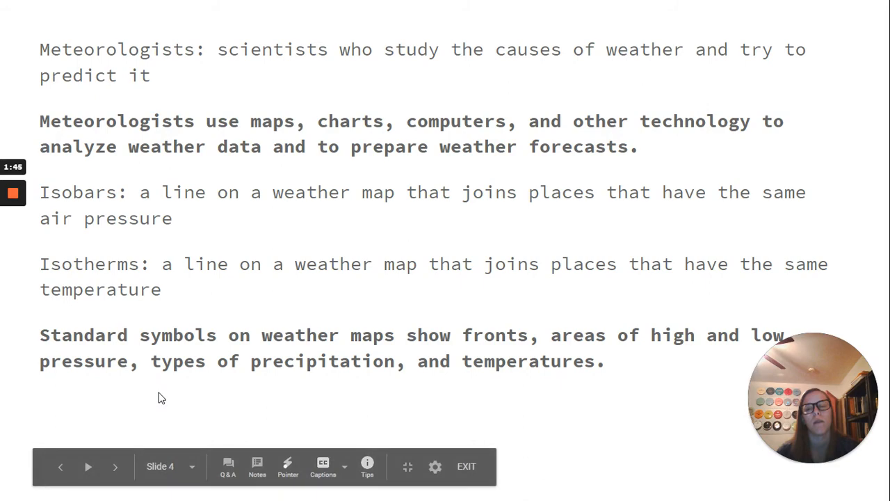
mouse_move(770, 234)
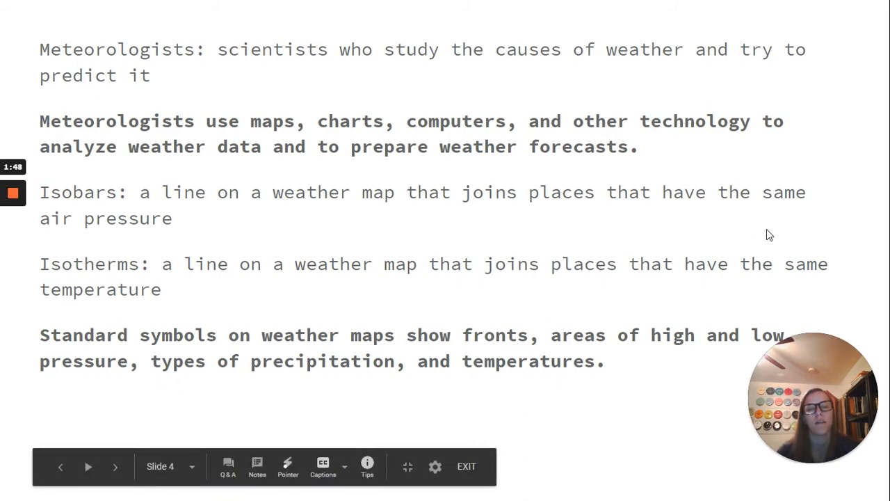
- Advance past the notes on meteorologists, isobars and isotherms to the Vocabulary slide
left_click(114, 467)
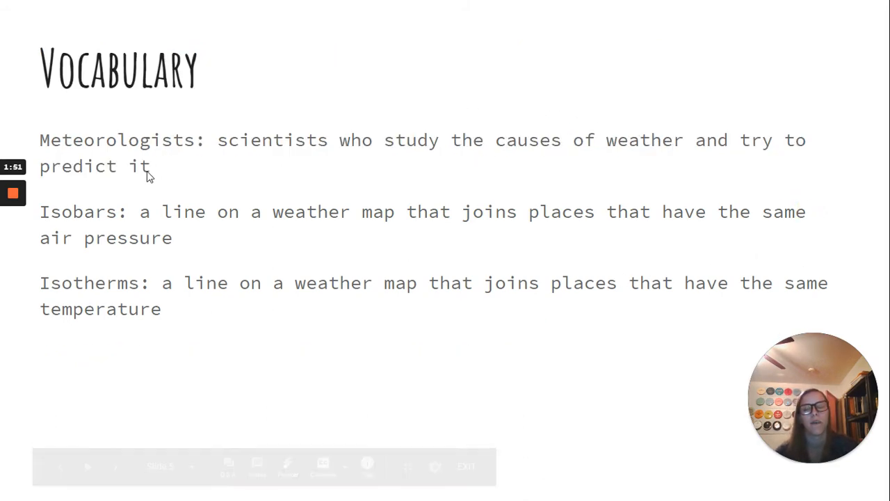
mouse_move(272, 307)
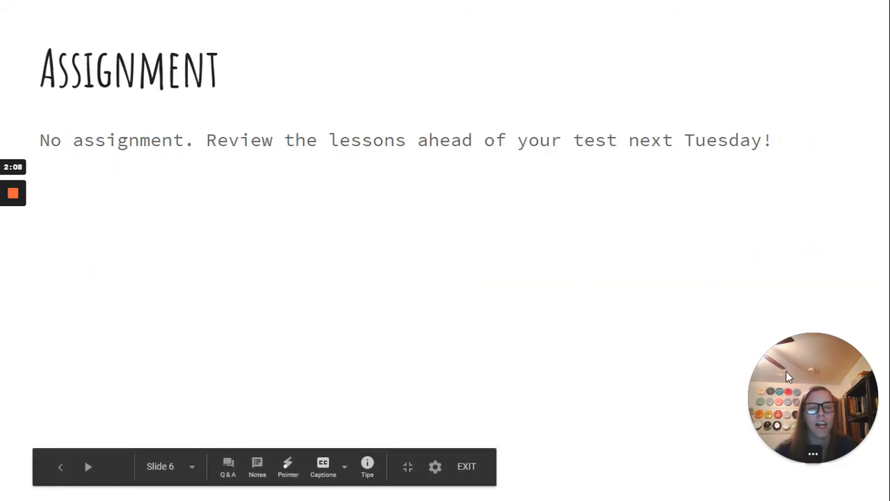
mouse_move(598, 369)
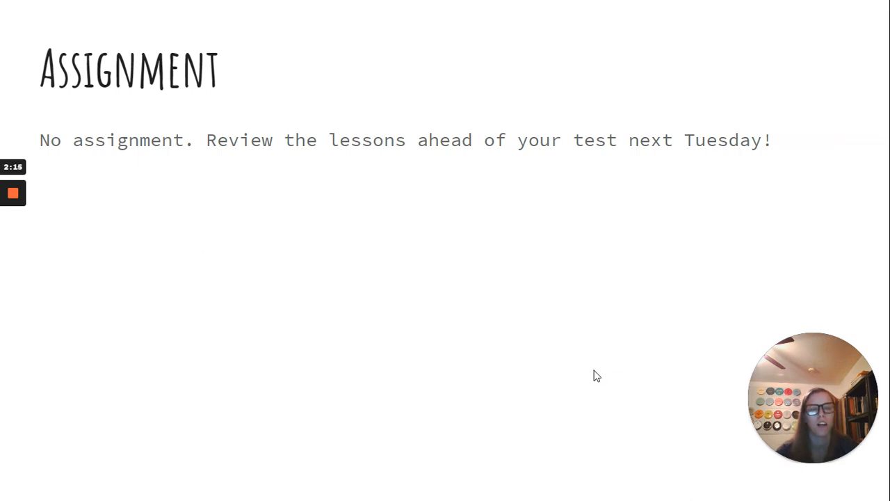
mouse_move(584, 314)
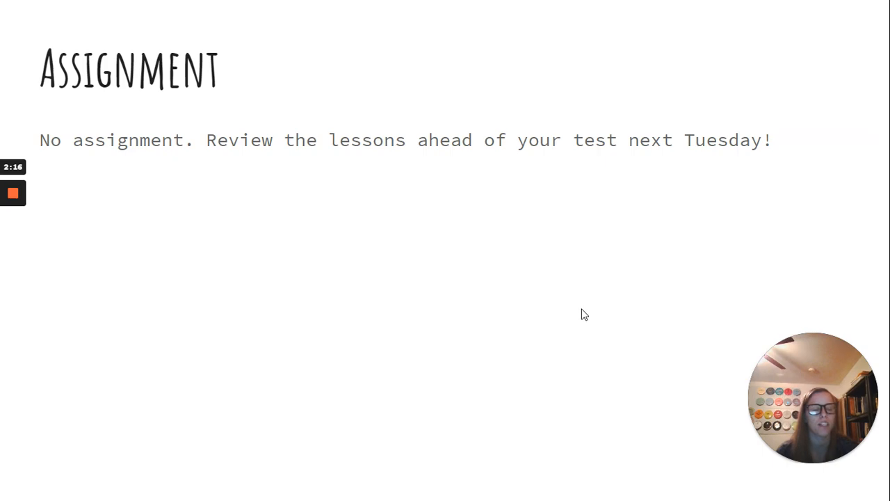